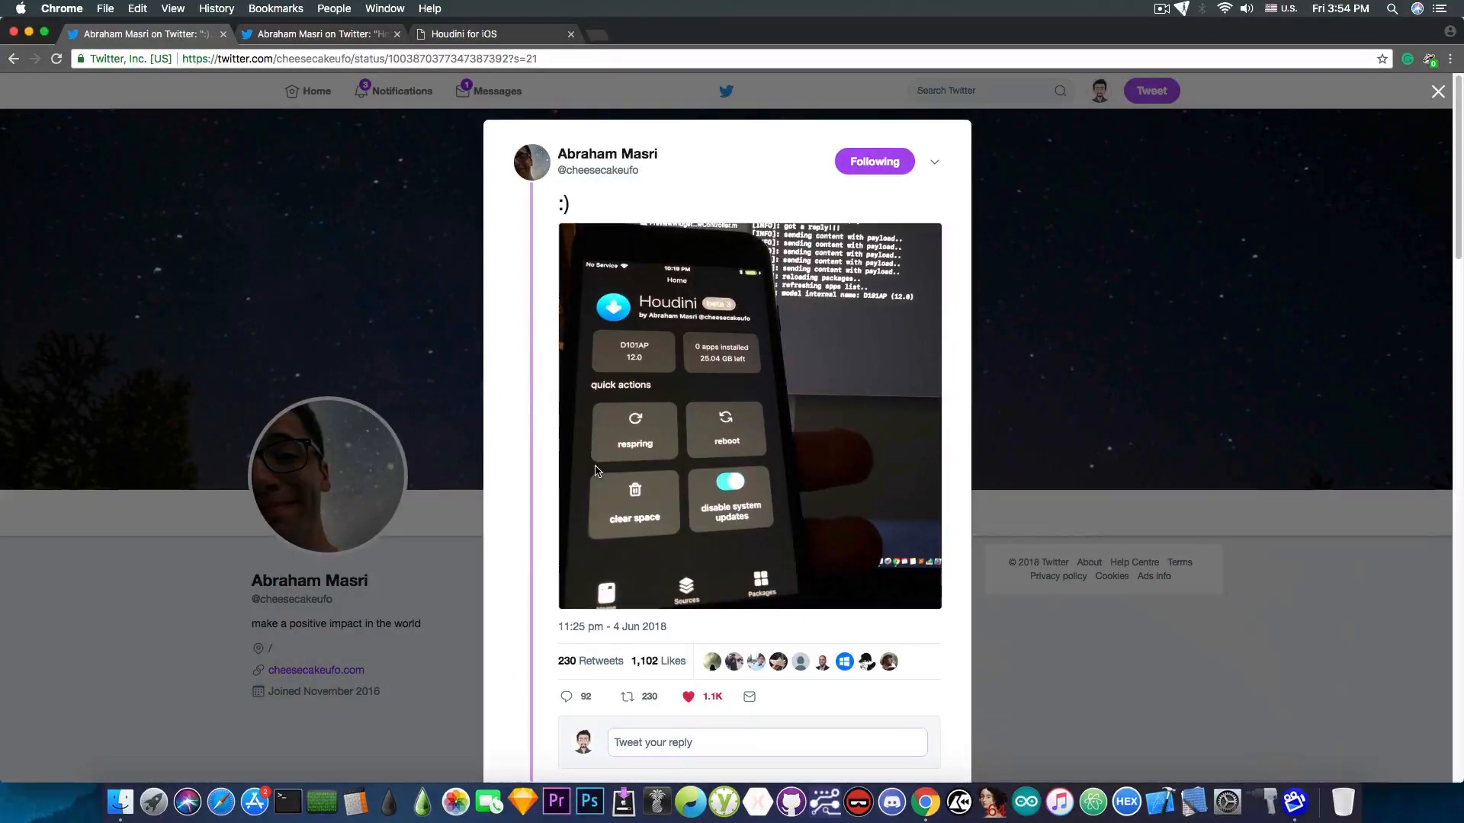
{"action": "mouse_move", "coordinate": [649, 327]}
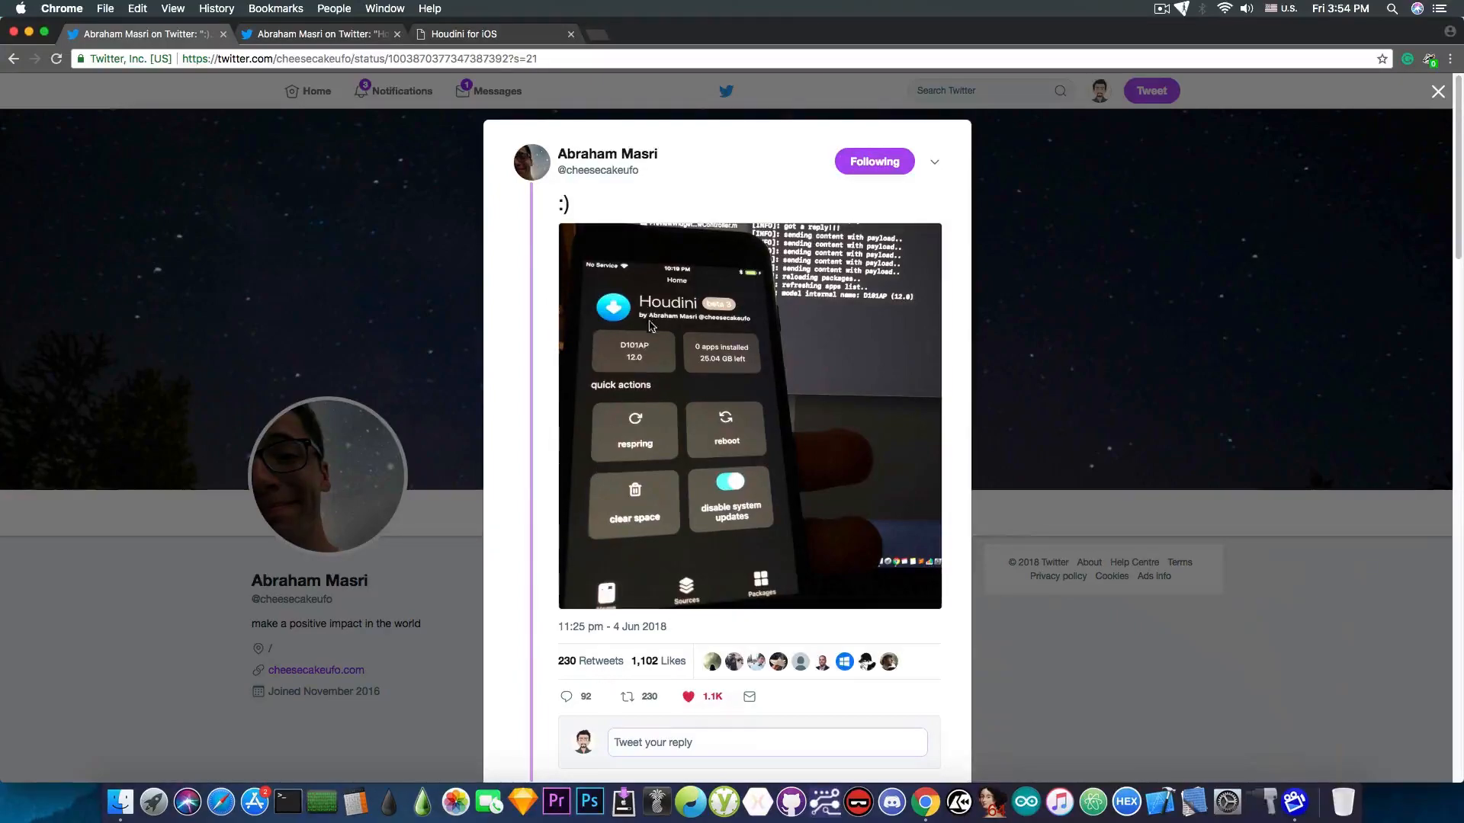
{"action": "mouse_move", "coordinate": [683, 344]}
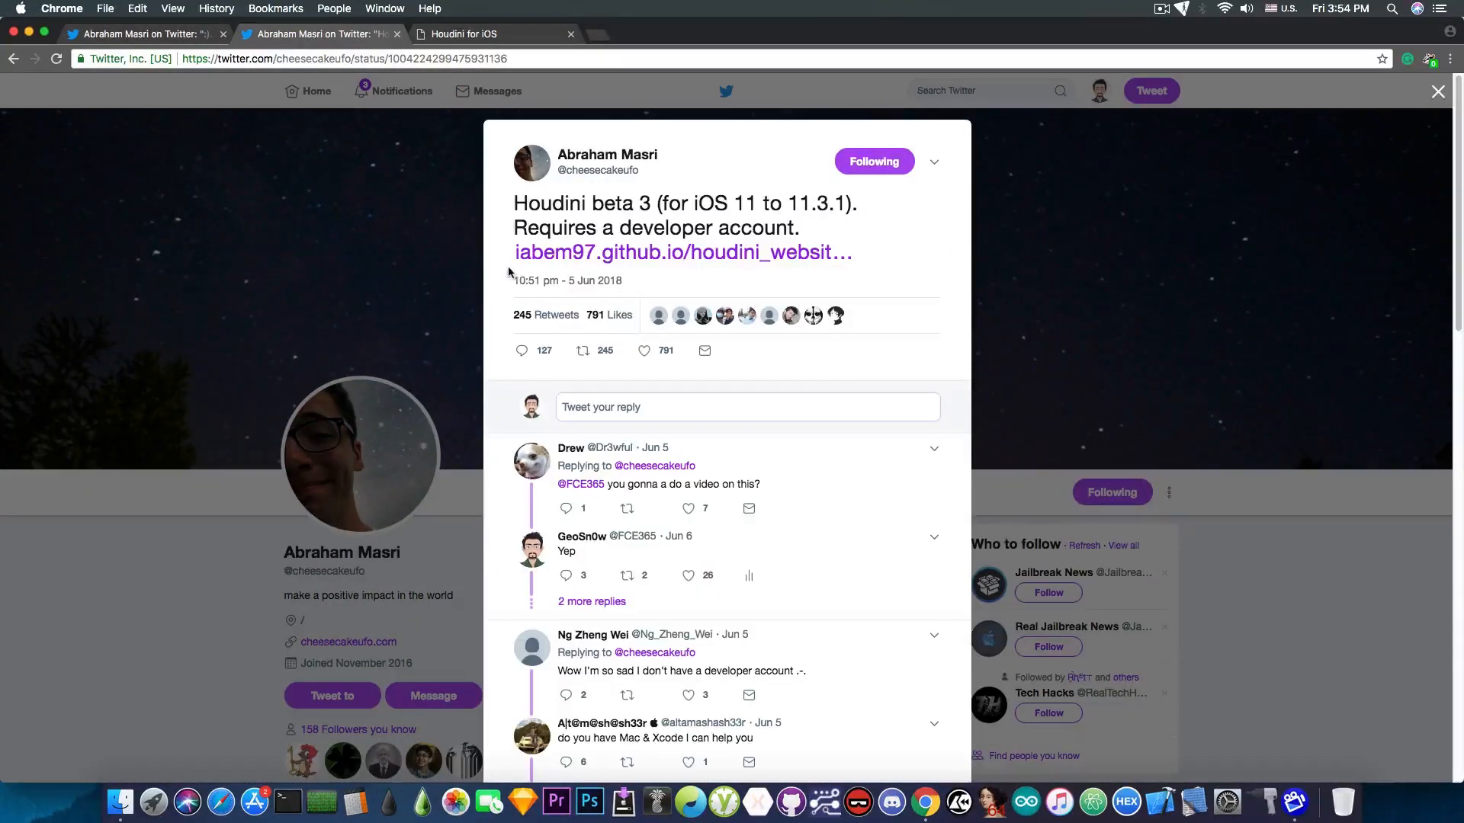
{"action": "mouse_move", "coordinate": [515, 279]}
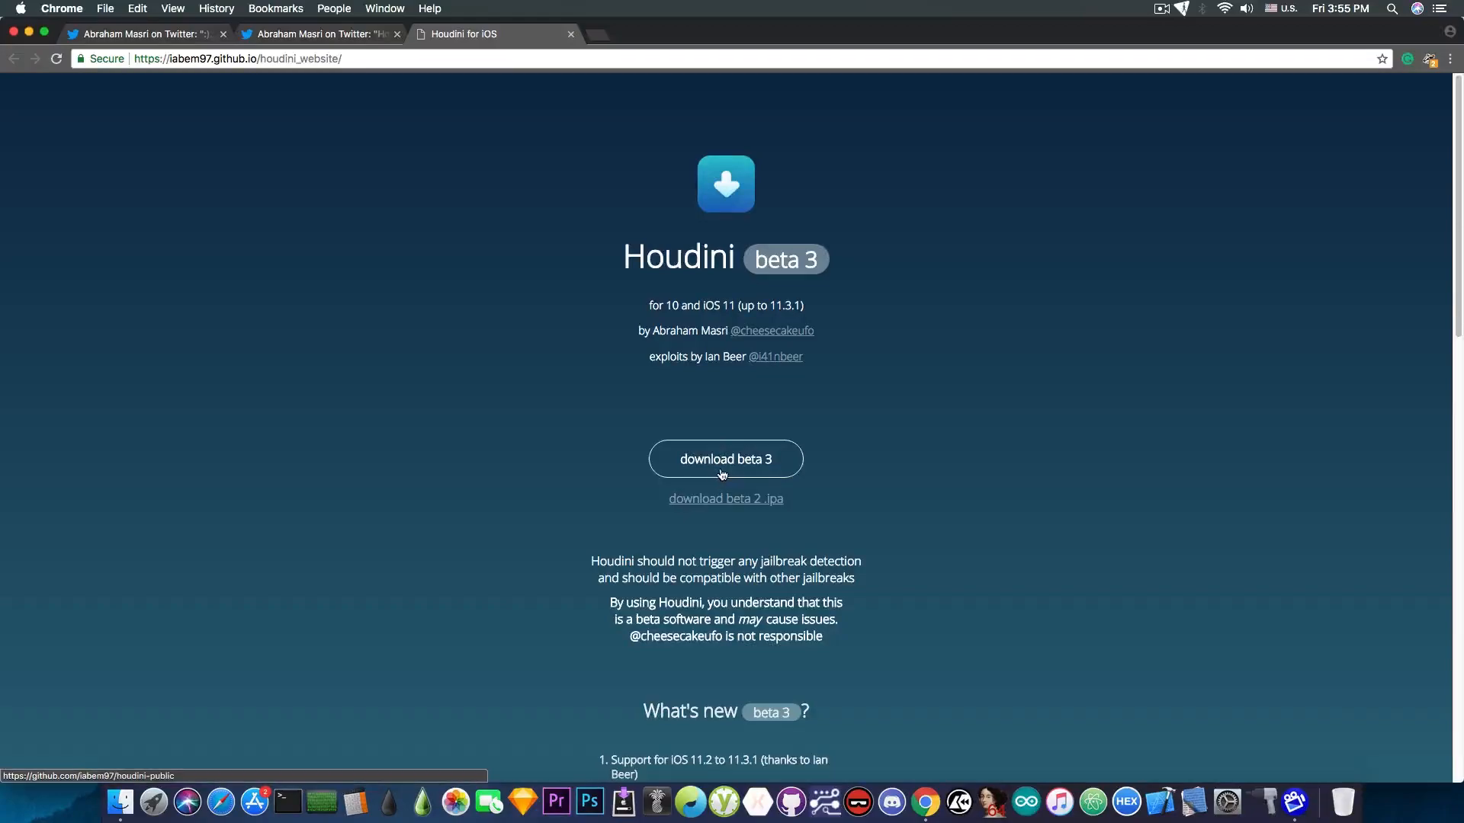
{"action": "mouse_move", "coordinate": [725, 468]}
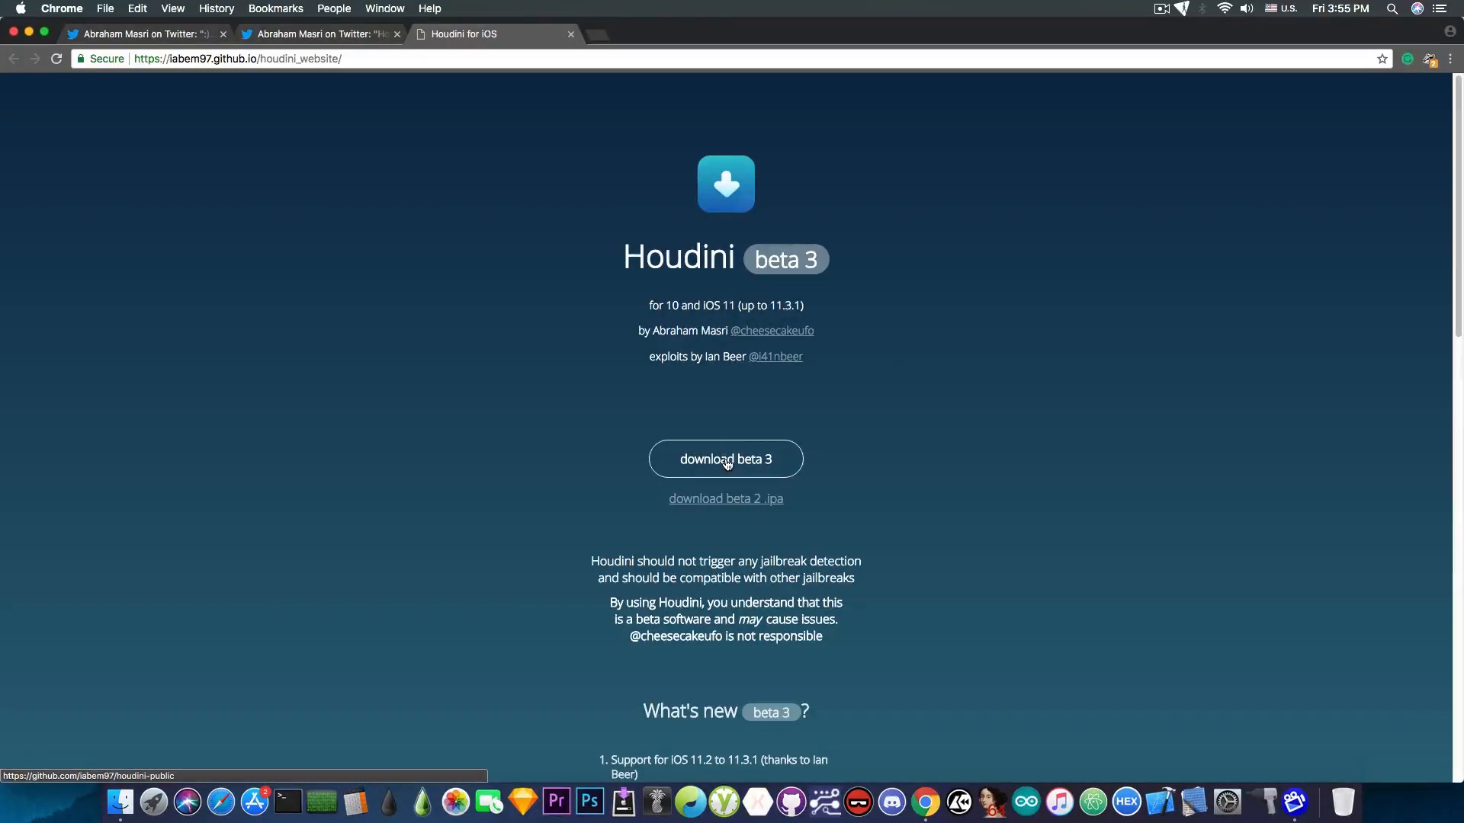
{"action": "mouse_move", "coordinate": [735, 442]}
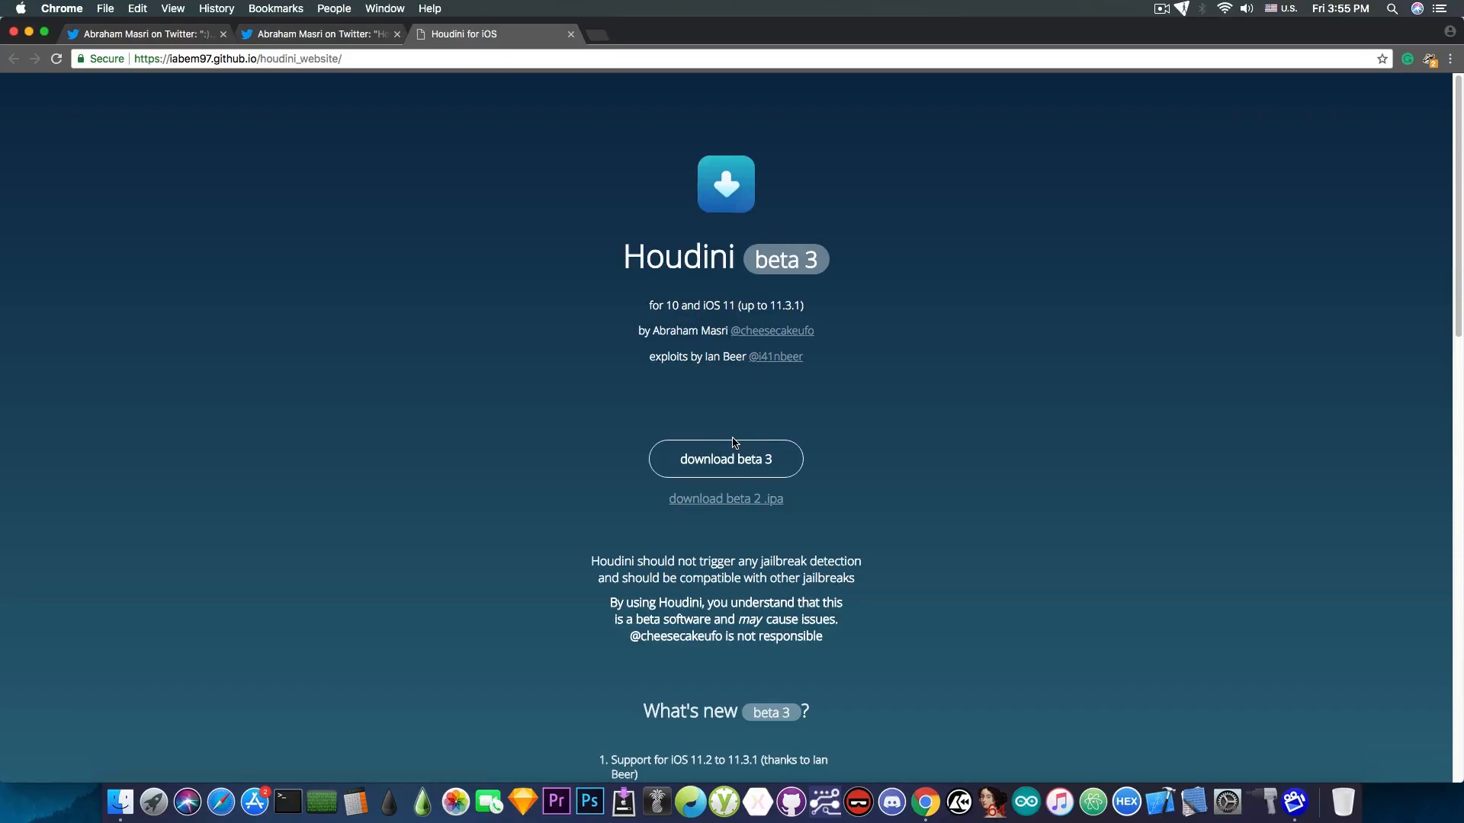
{"action": "mouse_move", "coordinate": [1263, 800]}
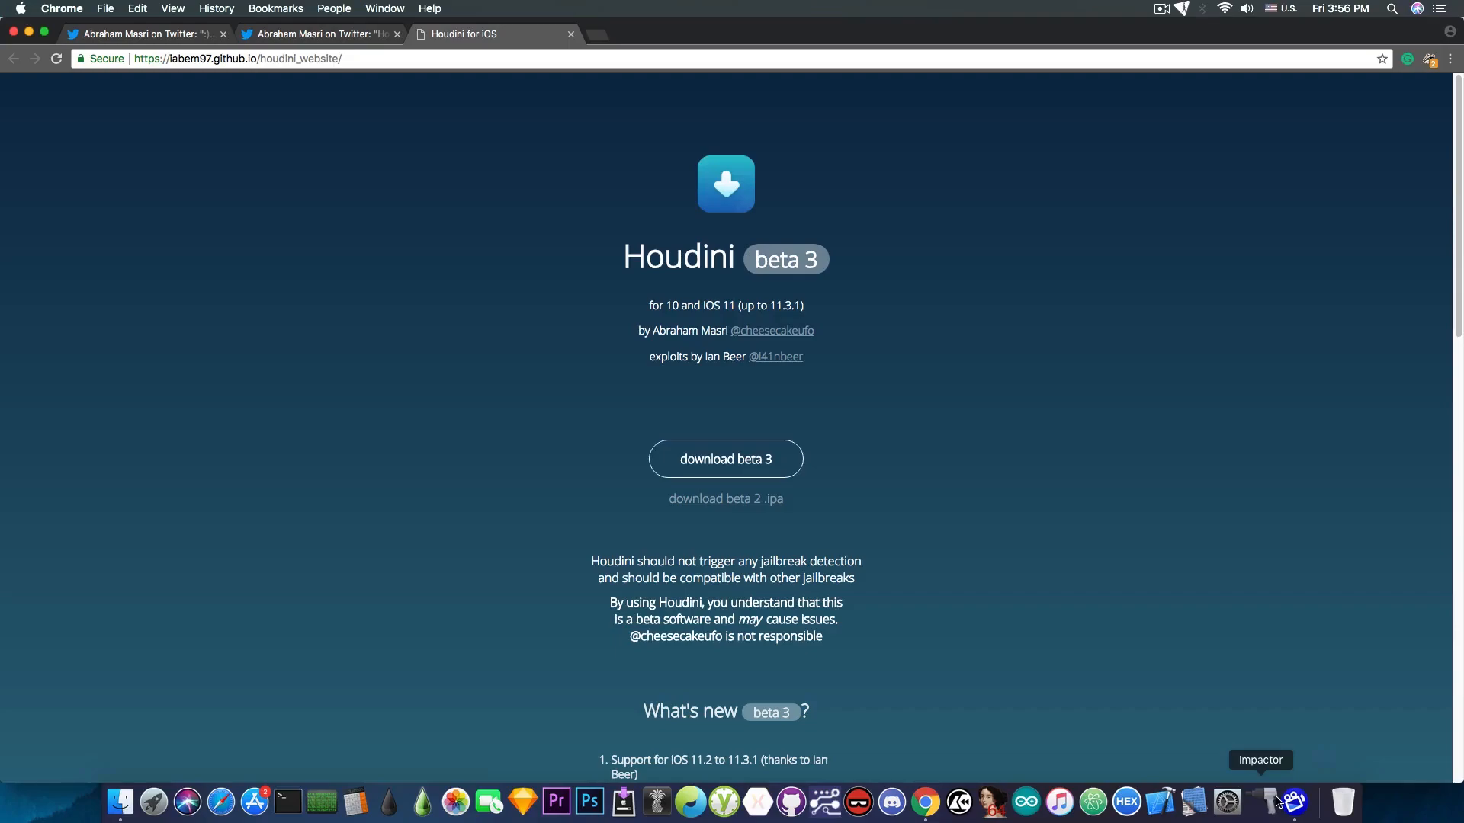
{"action": "mouse_move", "coordinate": [754, 276]}
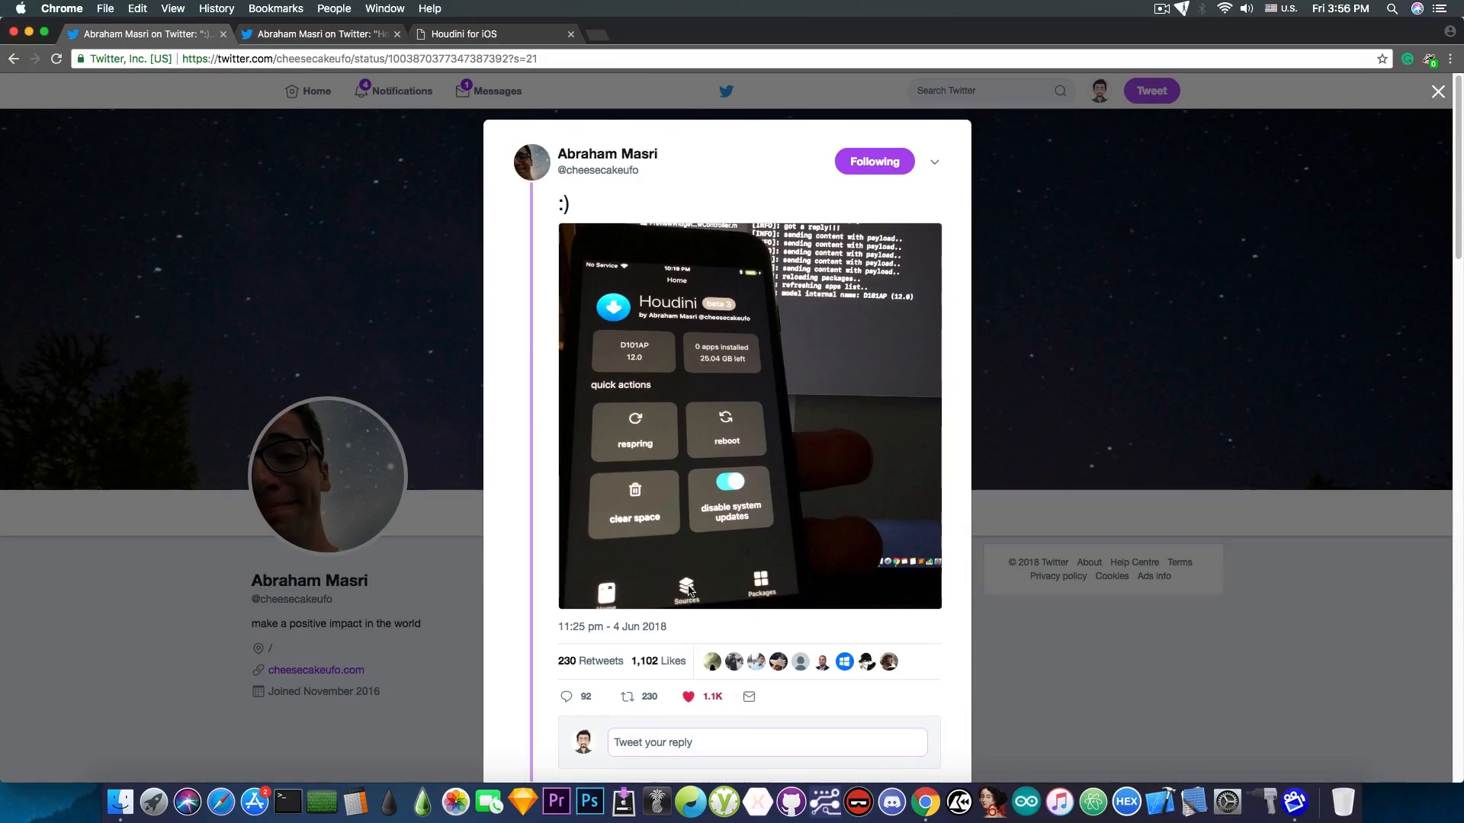
{"action": "mouse_move", "coordinate": [753, 592]}
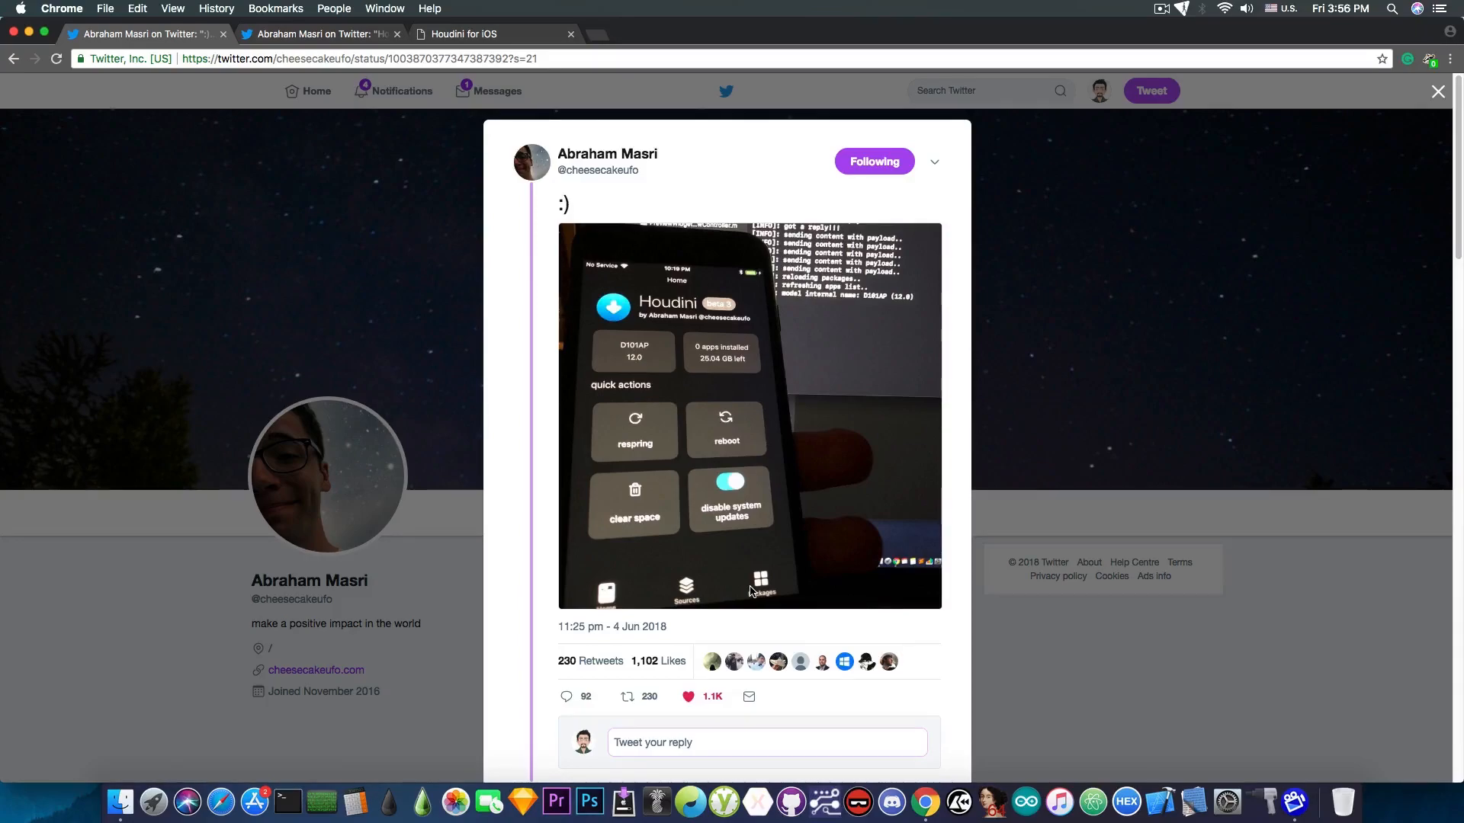
{"action": "mouse_move", "coordinate": [731, 565]}
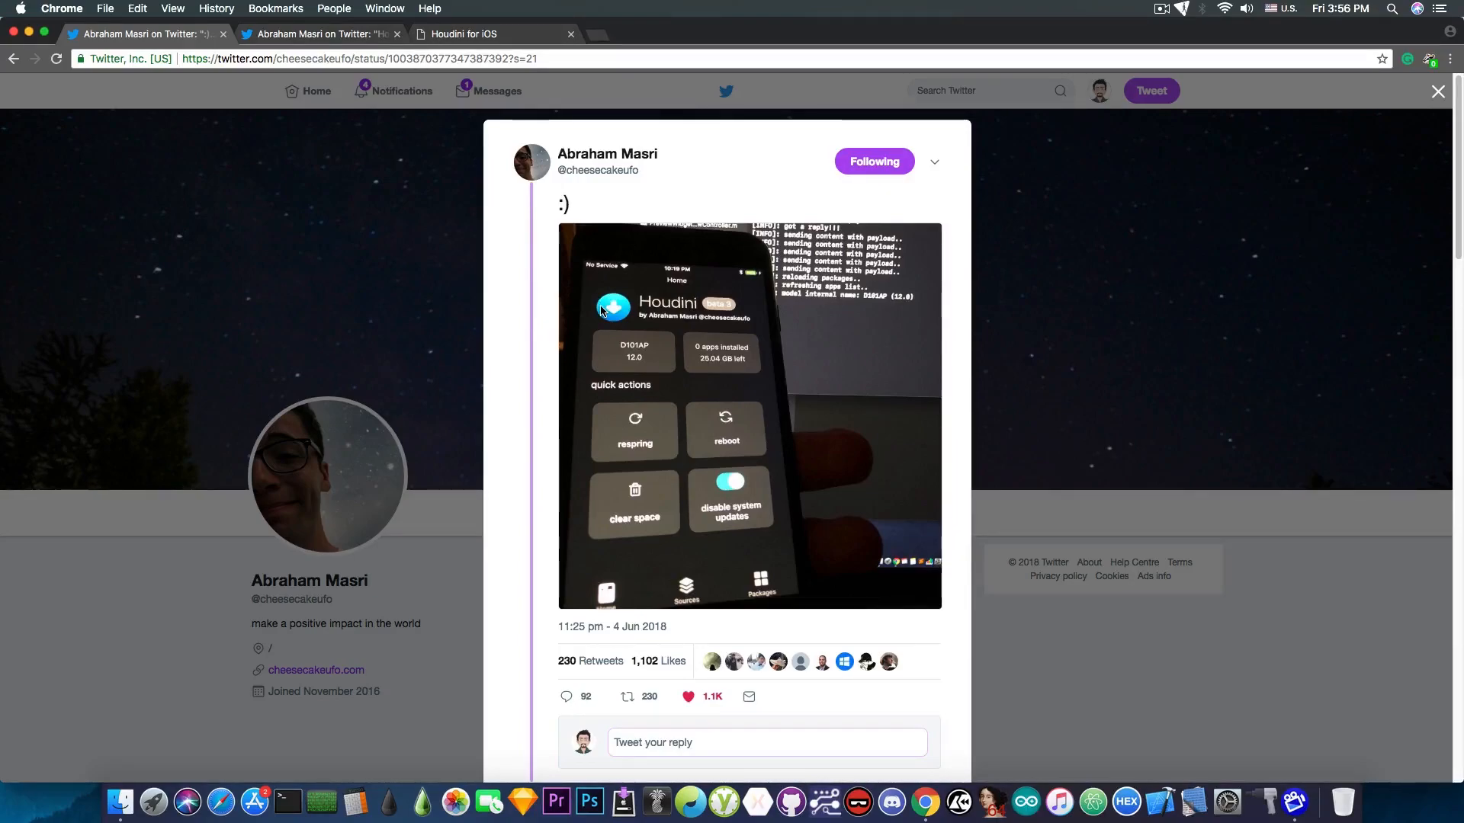
{"action": "mouse_move", "coordinate": [625, 257]}
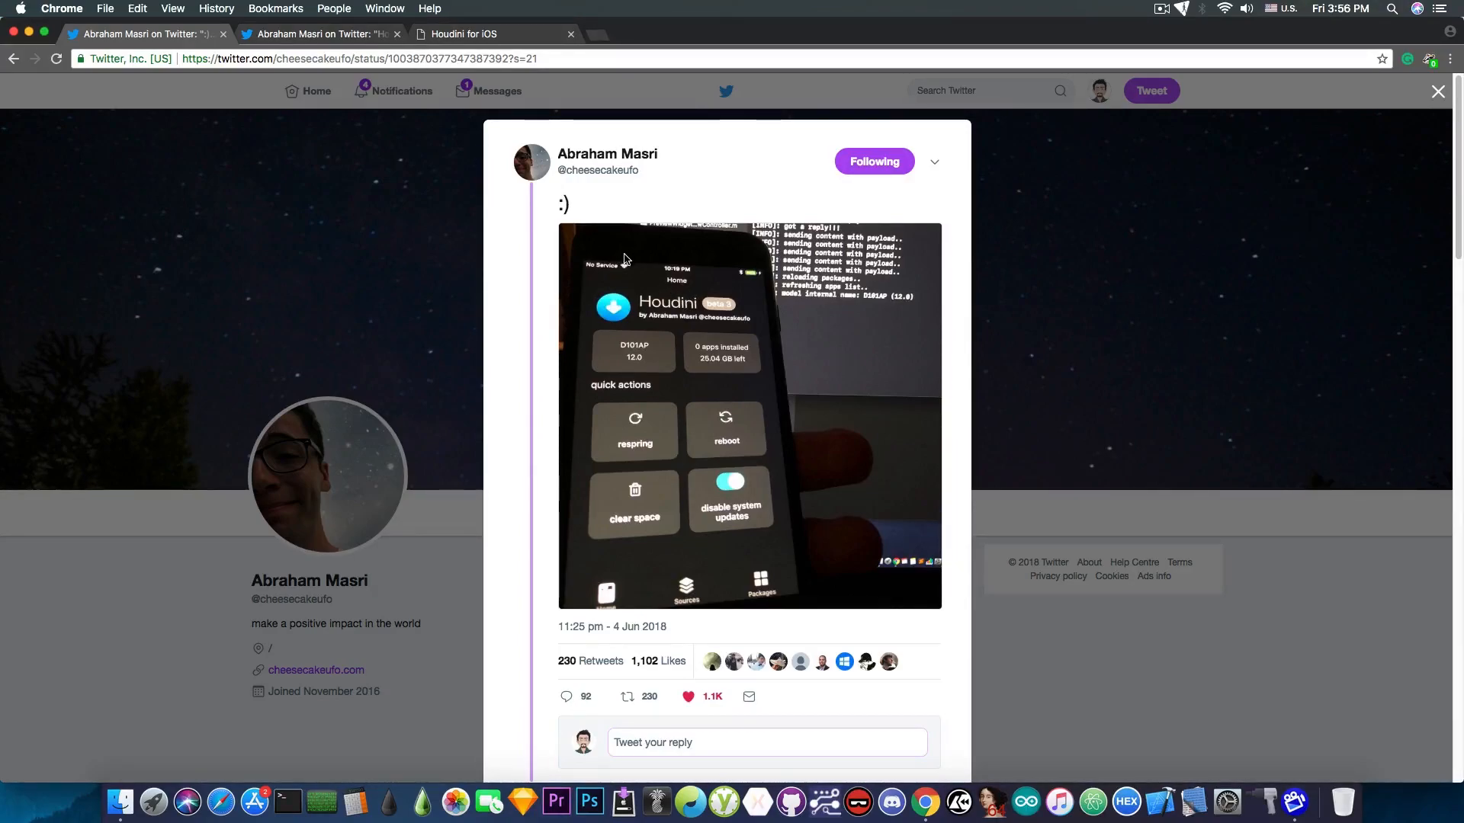
- Return to the first Twitter tab showing the Houdini app home-screen photo tweet
{"action": "left_click", "coordinate": [482, 34]}
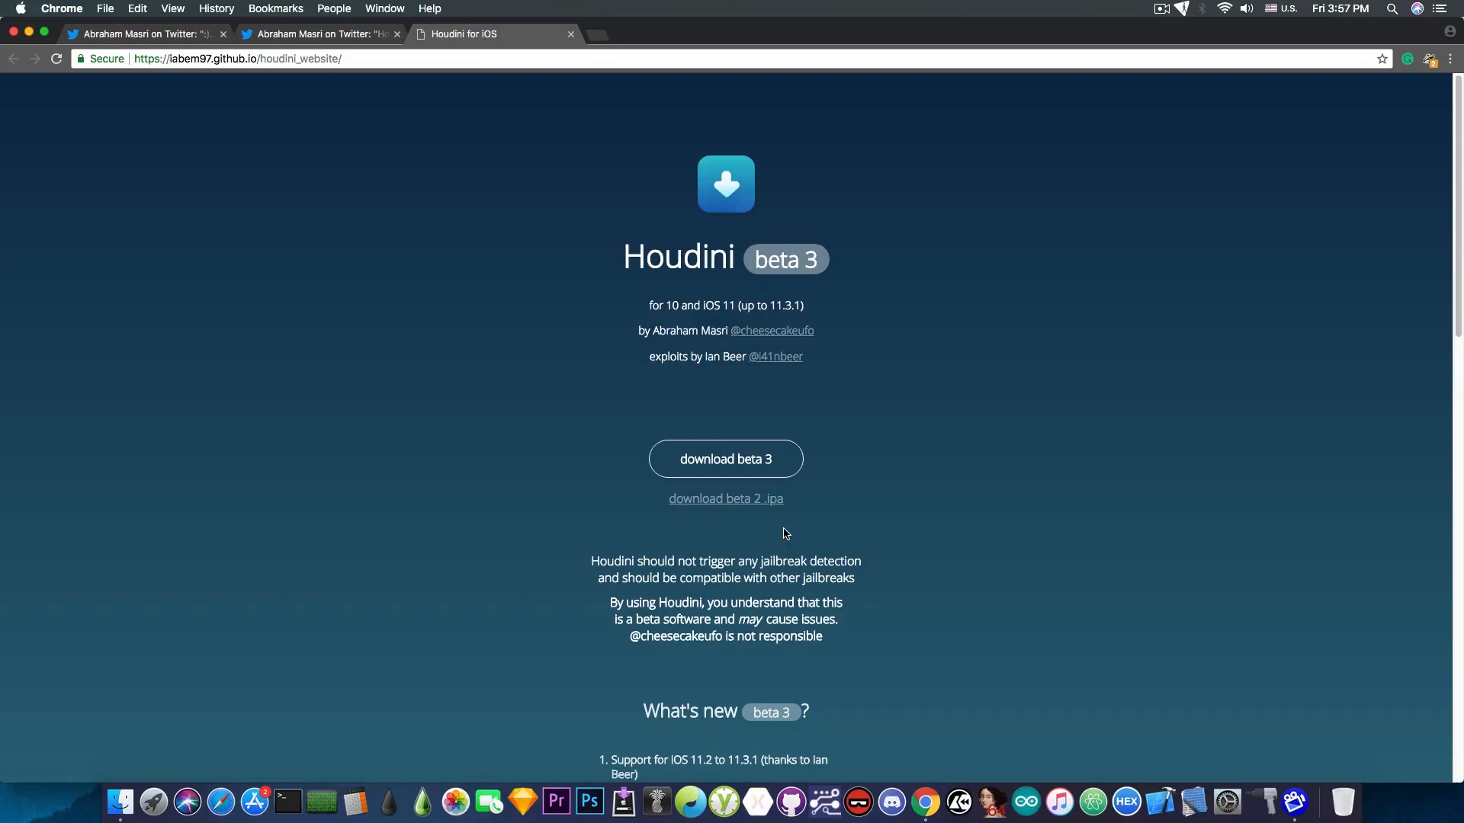
{"action": "mouse_move", "coordinate": [808, 554]}
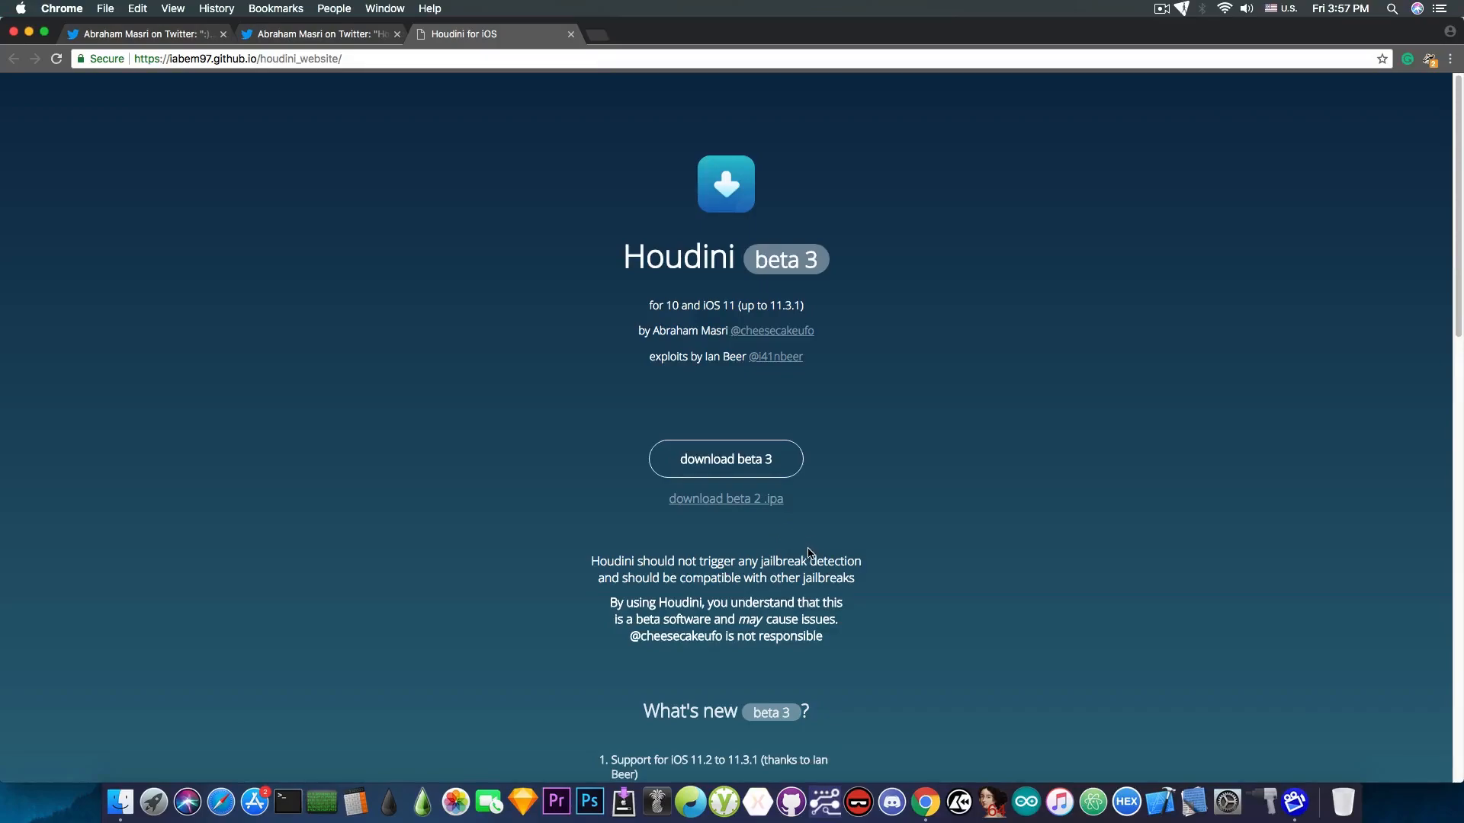
{"action": "mouse_move", "coordinate": [826, 540]}
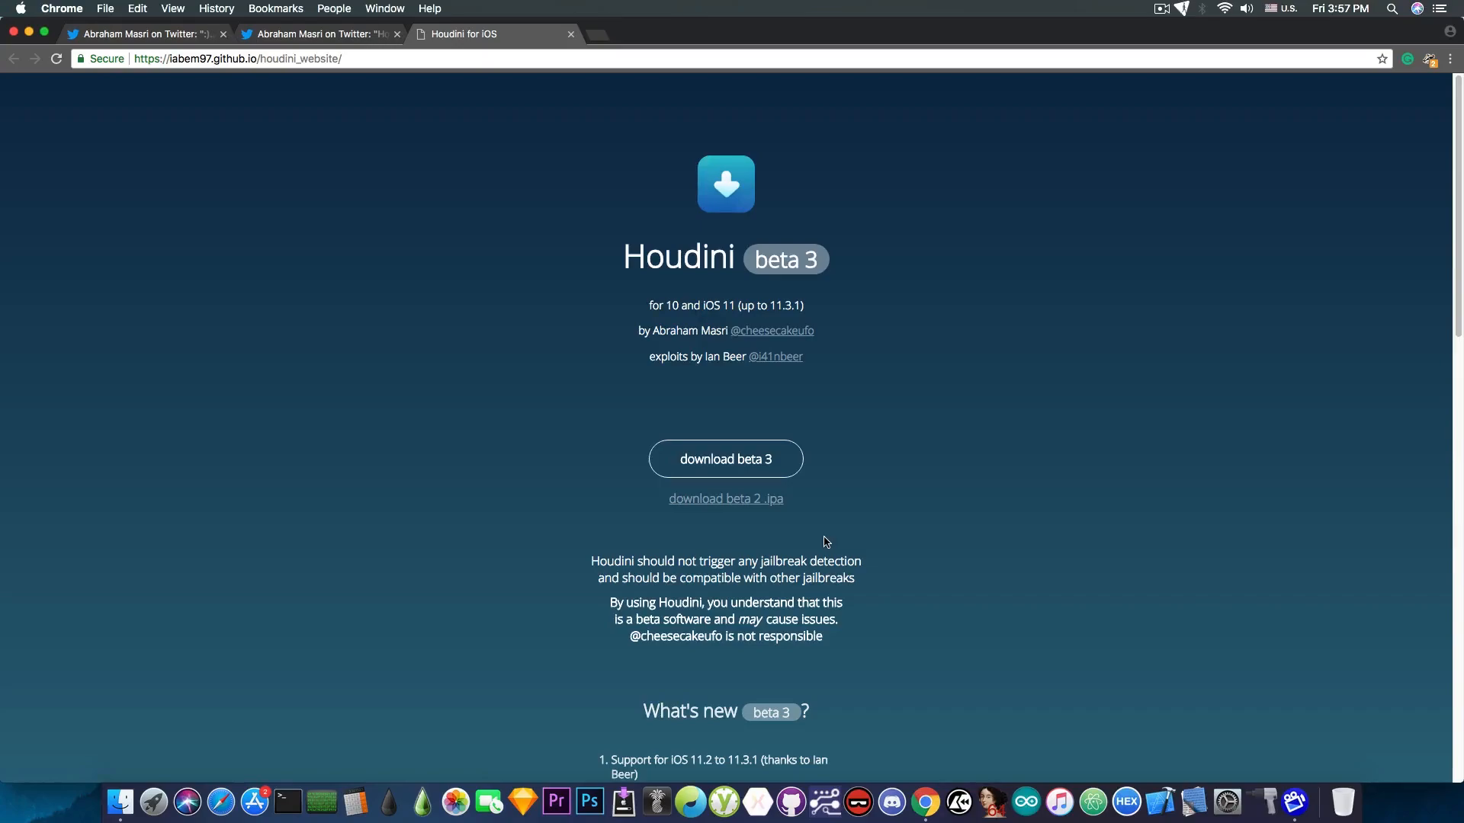
{"action": "mouse_move", "coordinate": [712, 470]}
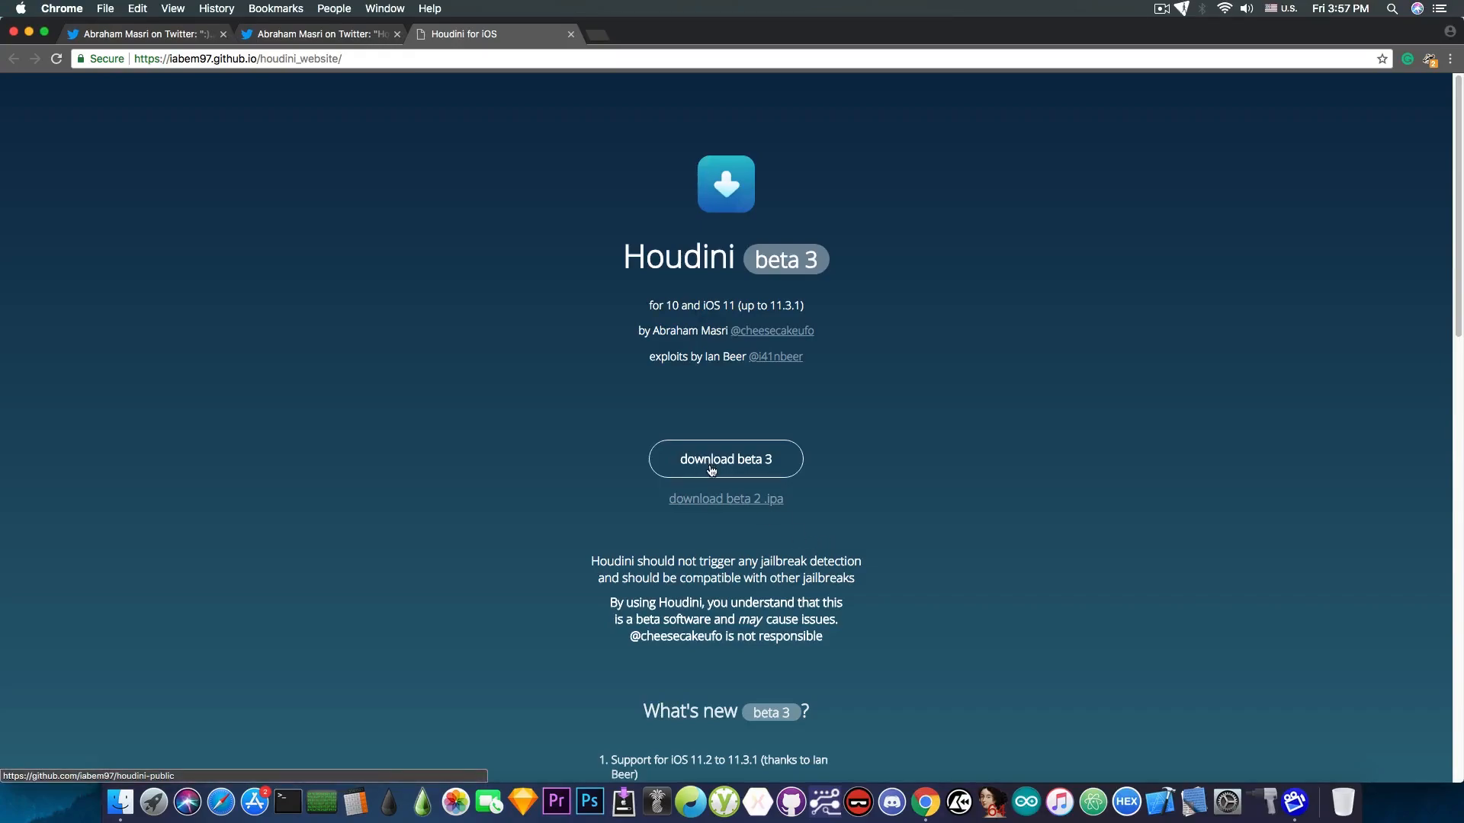
{"action": "mouse_move", "coordinate": [1268, 795]}
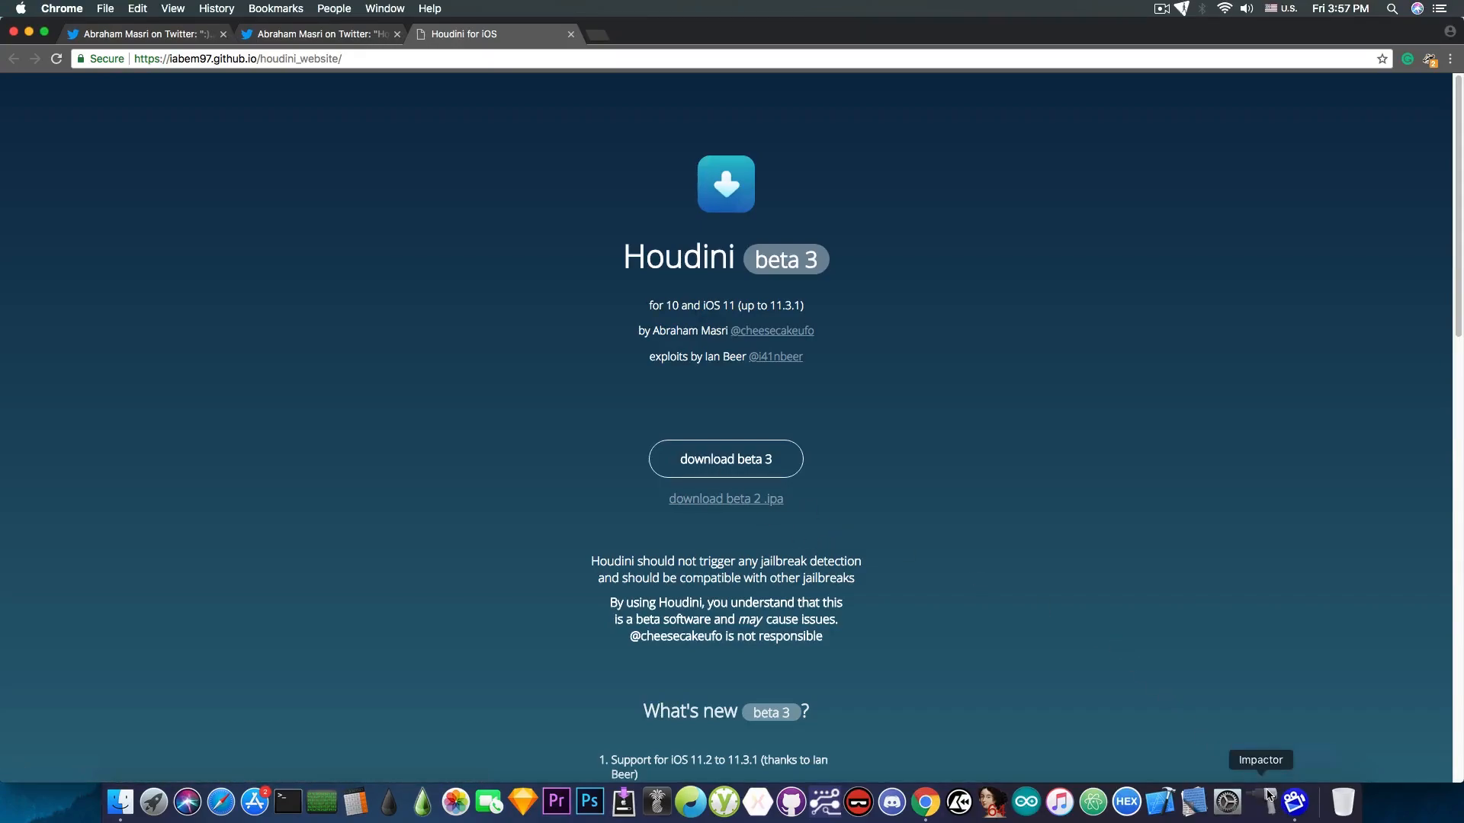
{"action": "mouse_move", "coordinate": [1146, 668]}
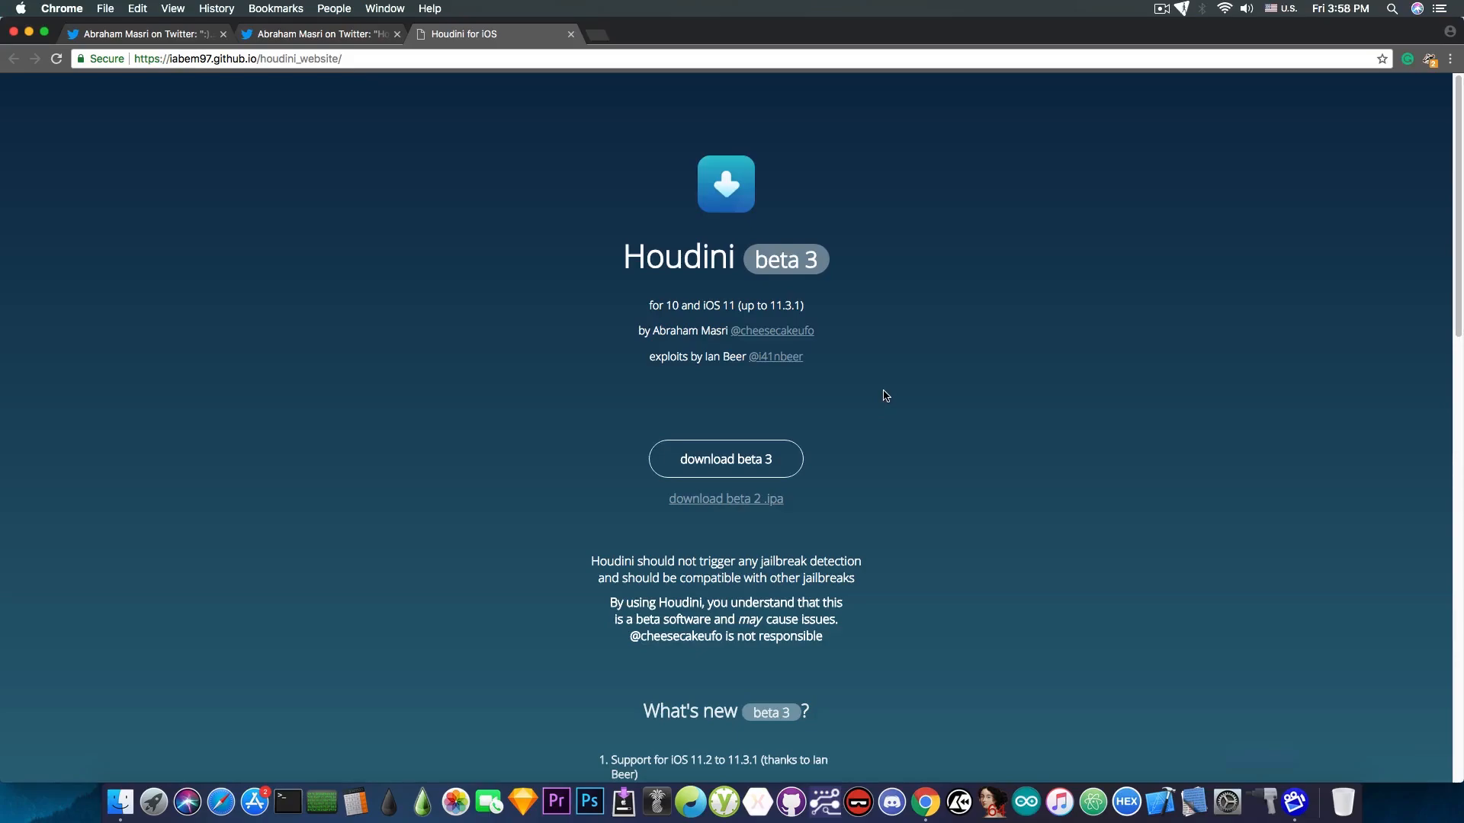
{"action": "mouse_move", "coordinate": [814, 379]}
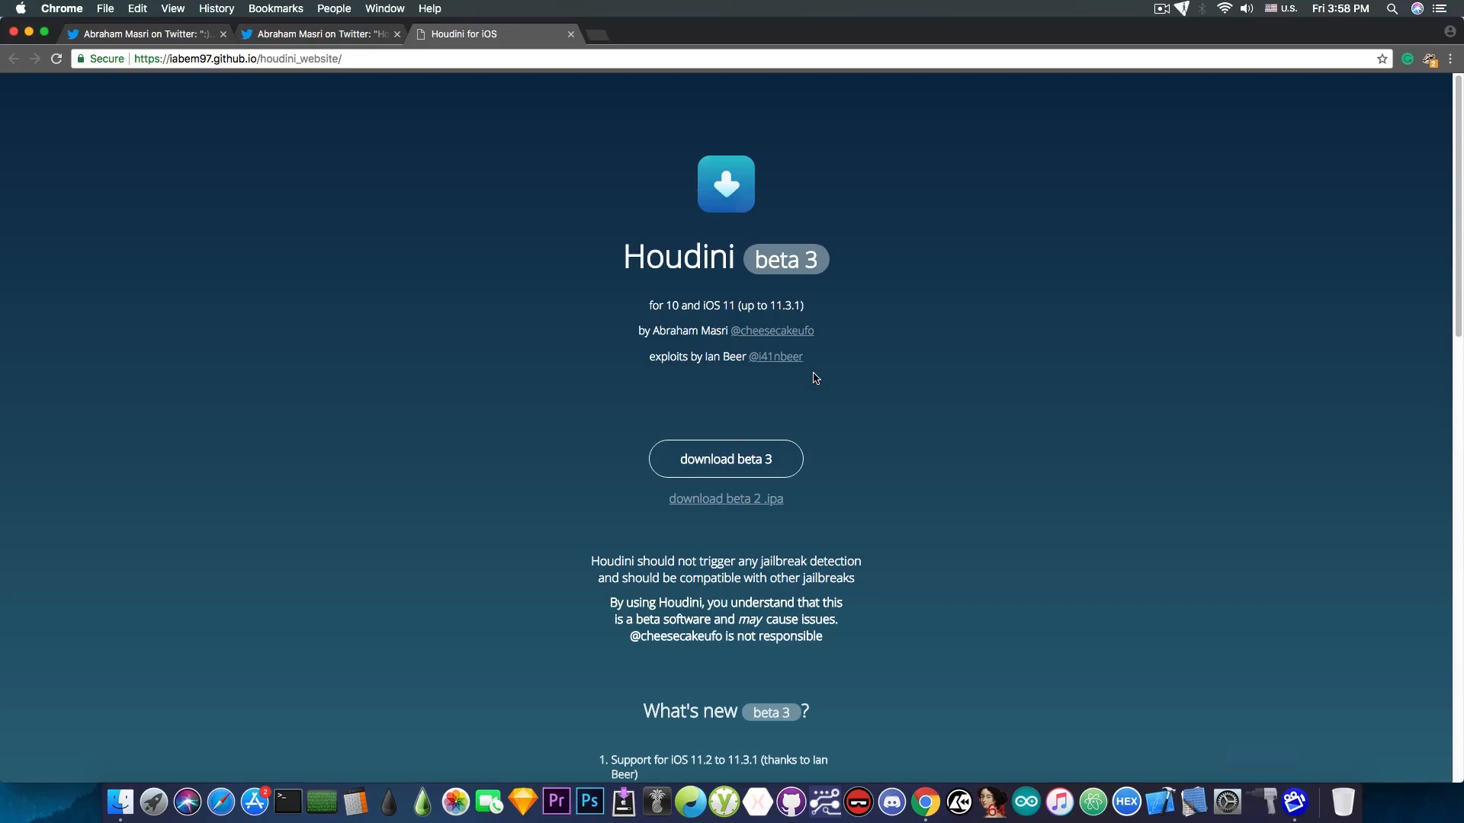
{"action": "mouse_move", "coordinate": [784, 381]}
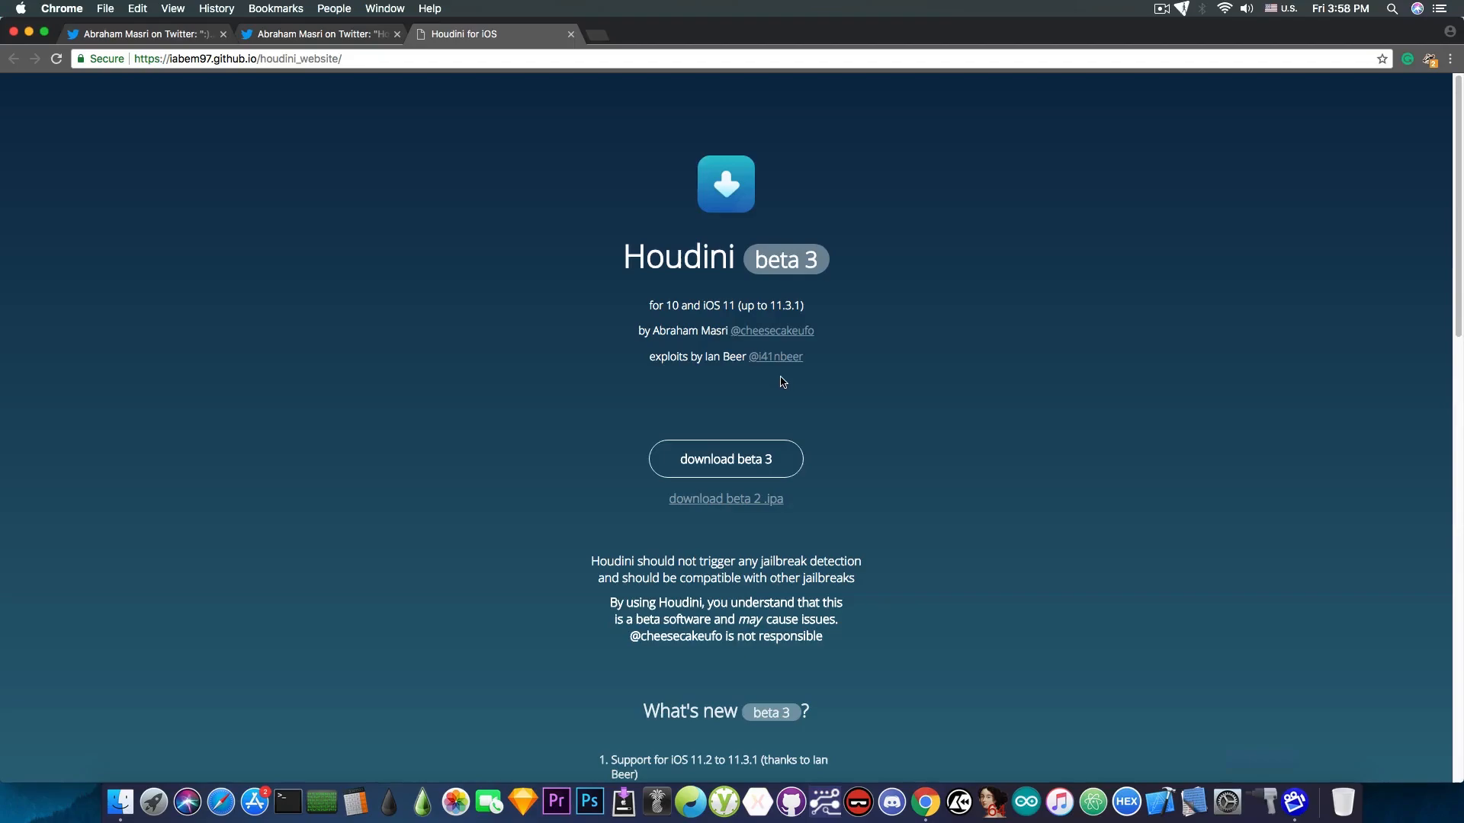
{"action": "mouse_move", "coordinate": [704, 503]}
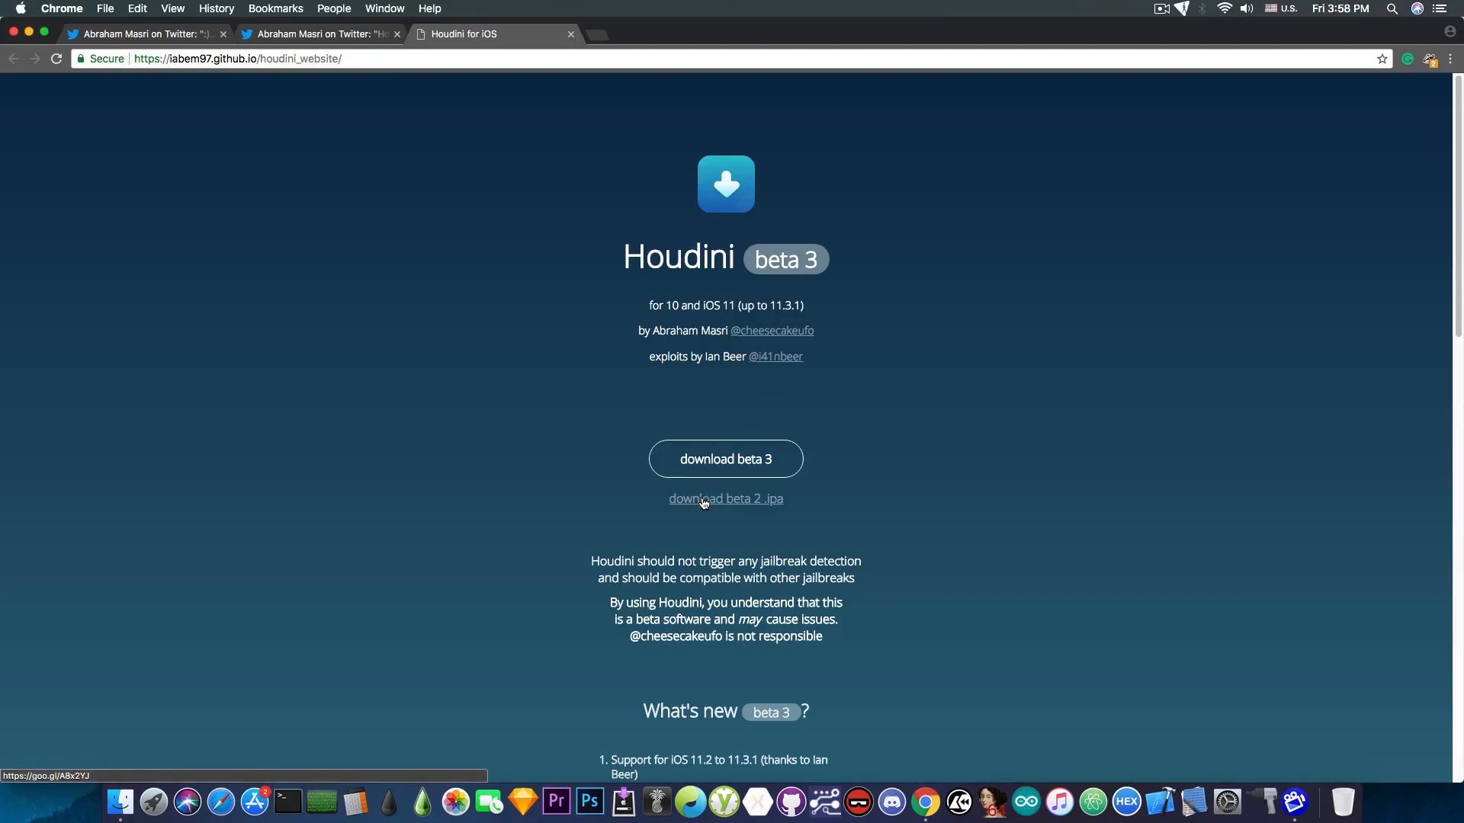
{"action": "mouse_move", "coordinate": [714, 411]}
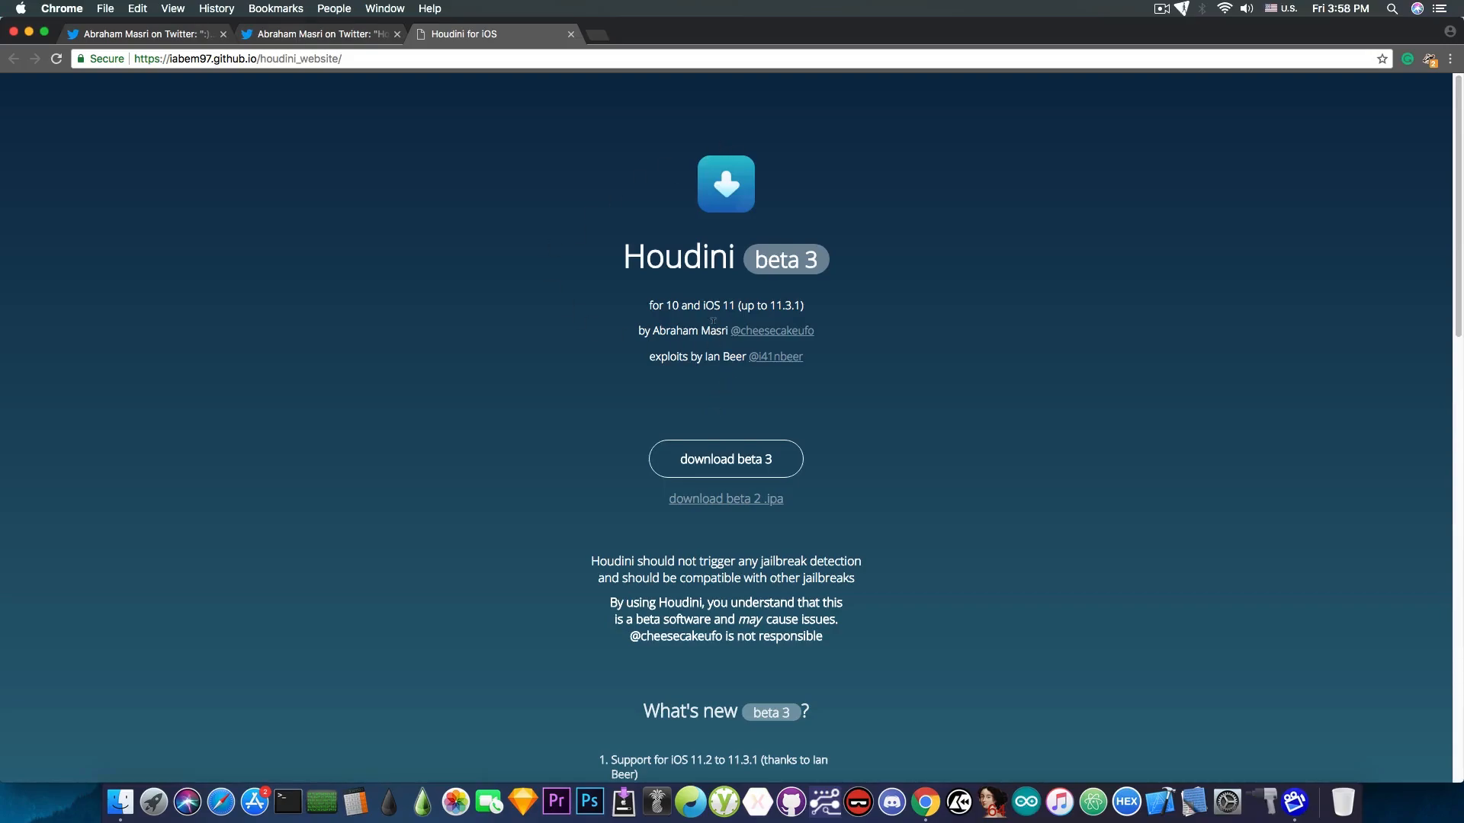
{"action": "mouse_move", "coordinate": [707, 354]}
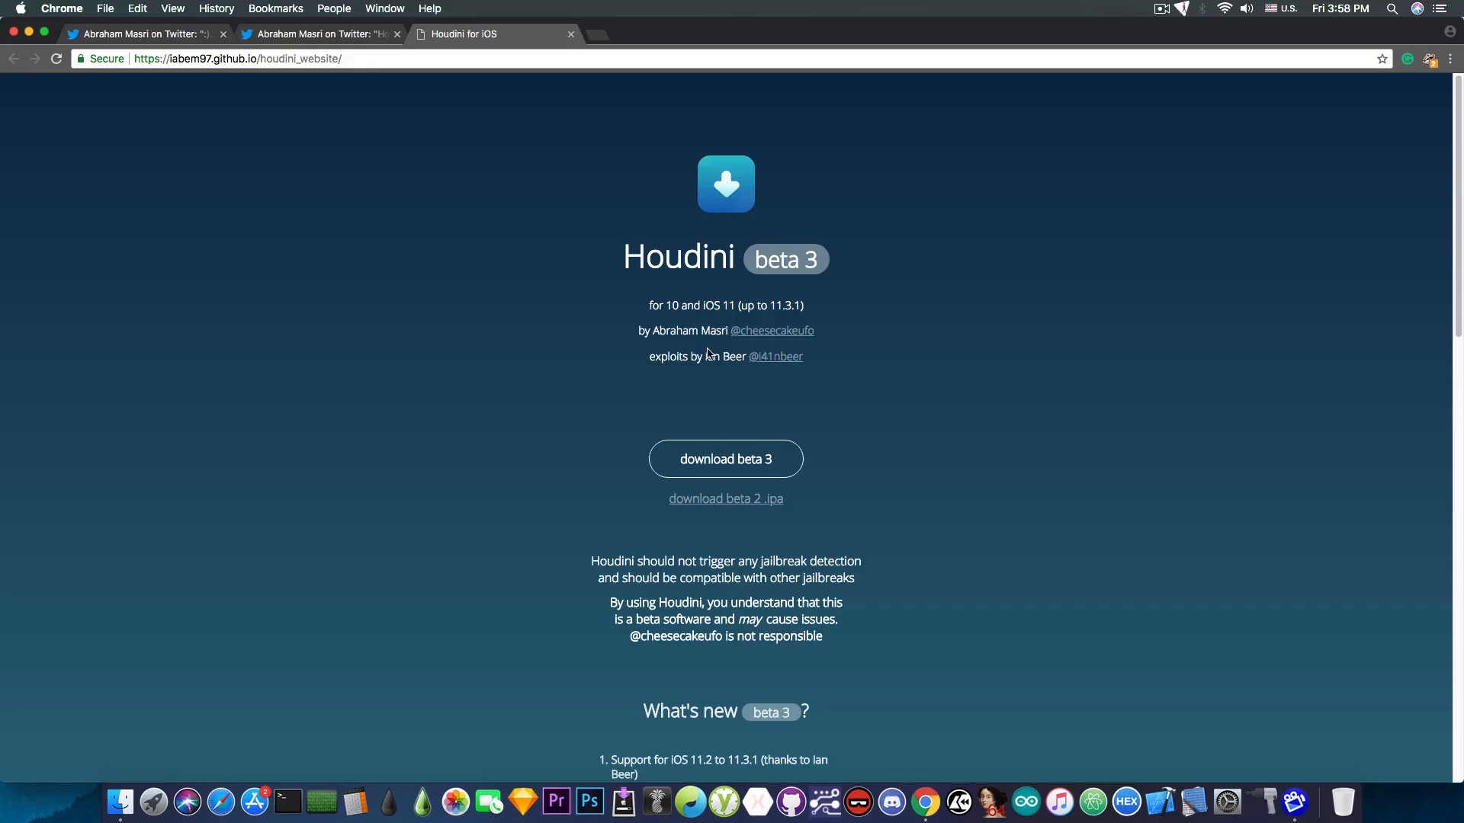
{"action": "mouse_move", "coordinate": [679, 379]}
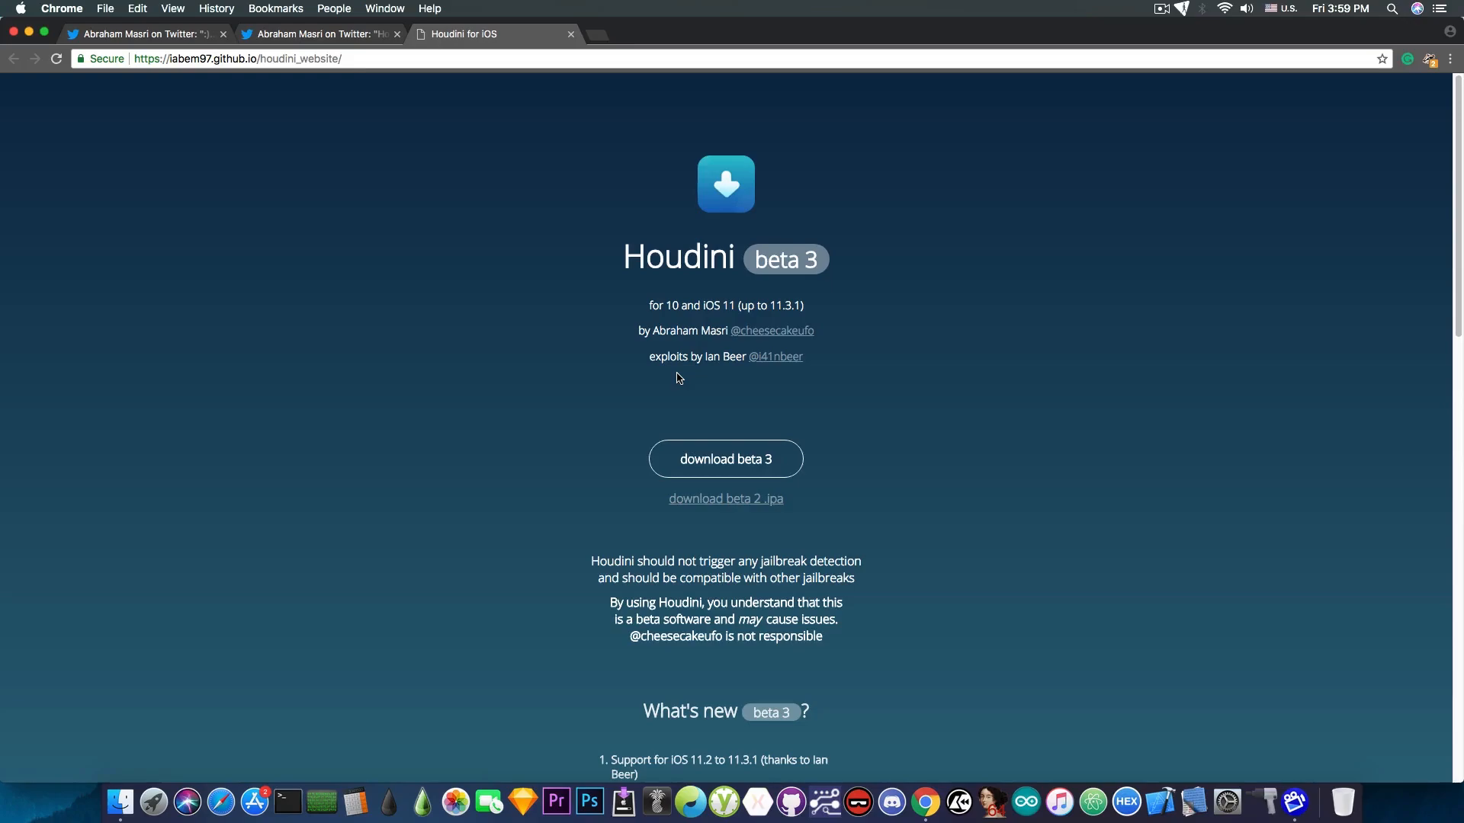
{"action": "mouse_move", "coordinate": [365, 211]}
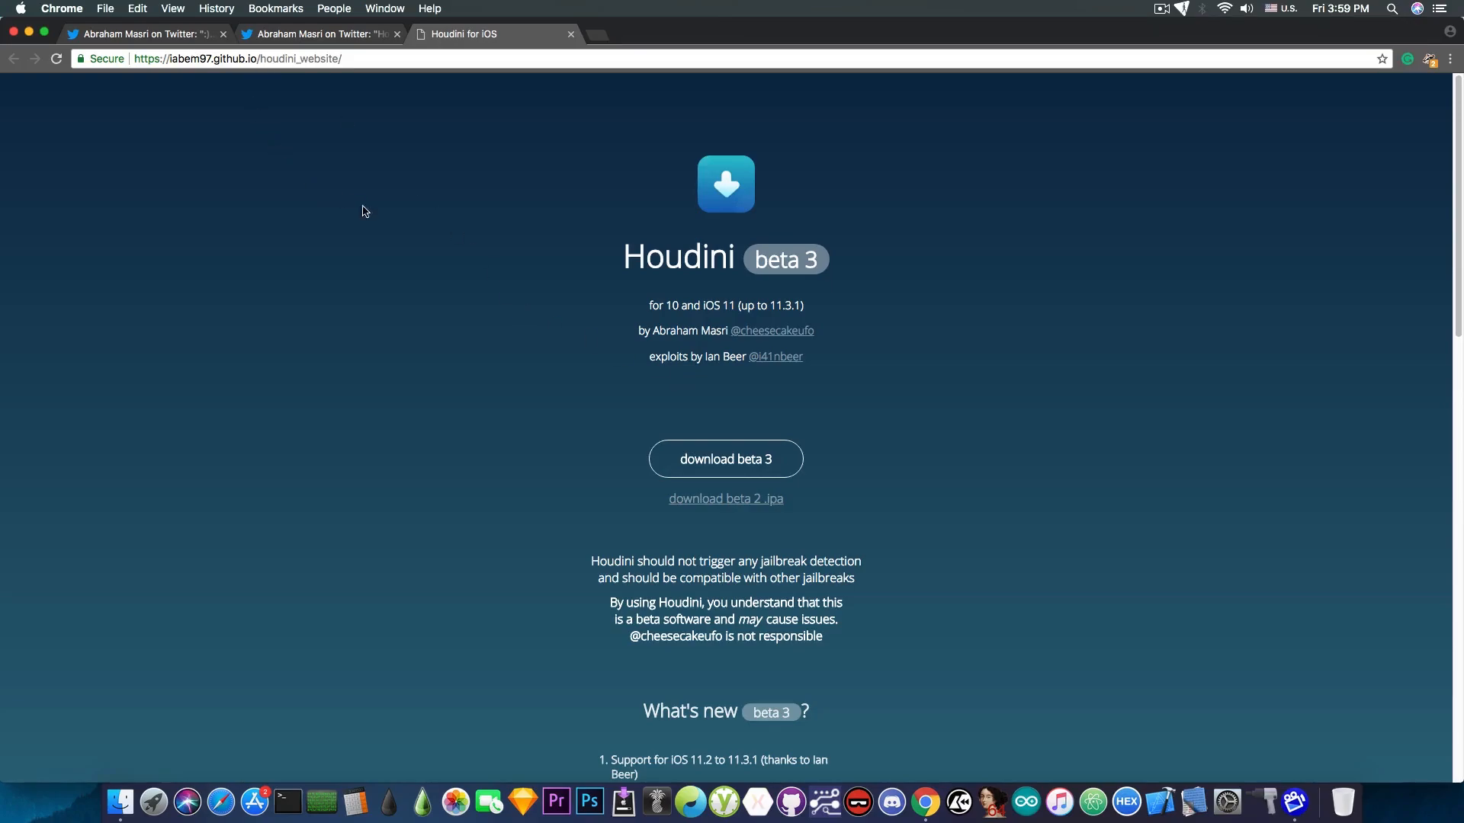
{"action": "mouse_move", "coordinate": [313, 76]}
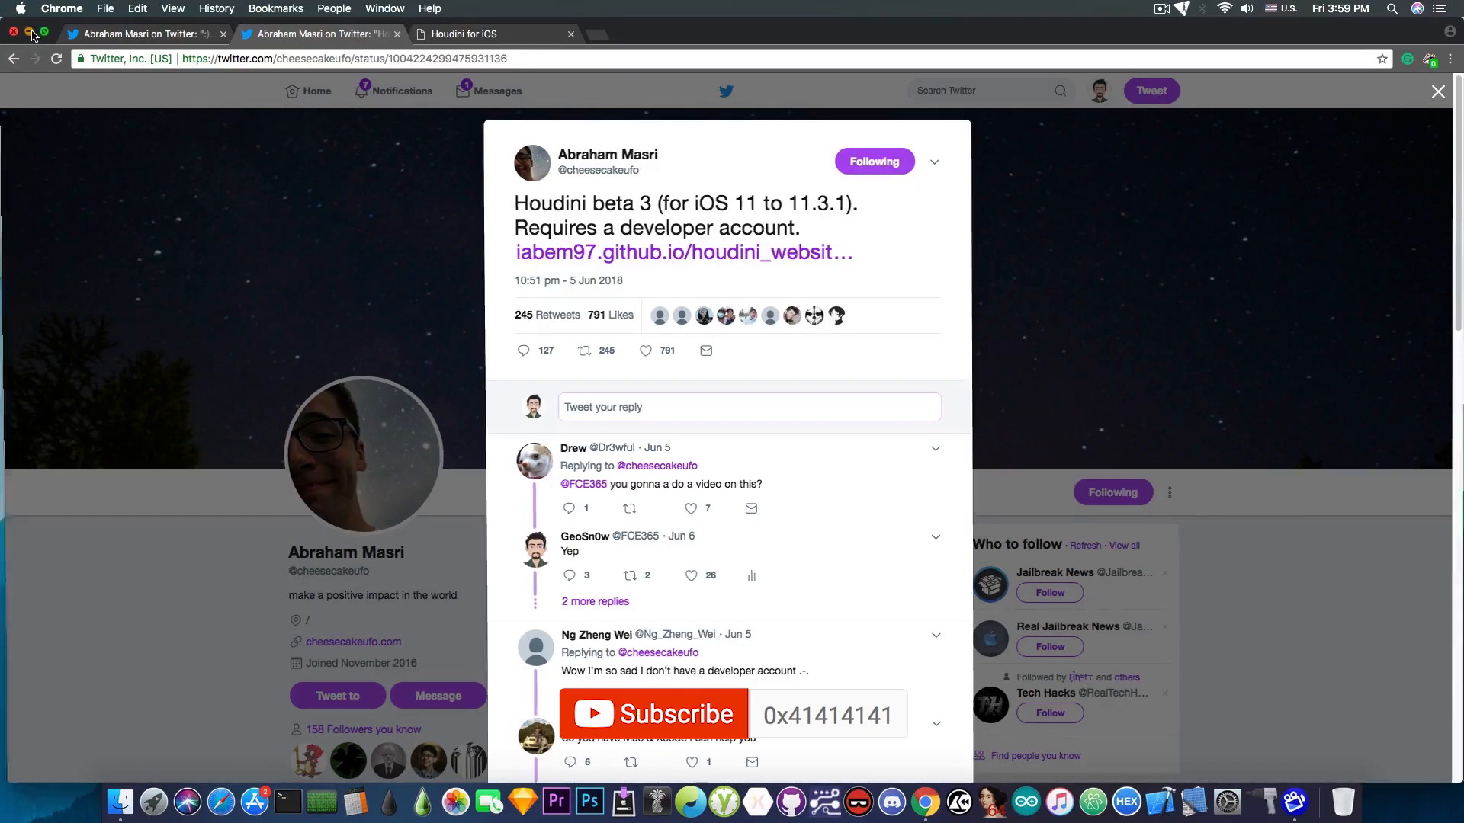
- Close the Chrome window, leaving the Finder desktop with its folders visible
{"action": "left_click", "coordinate": [11, 33]}
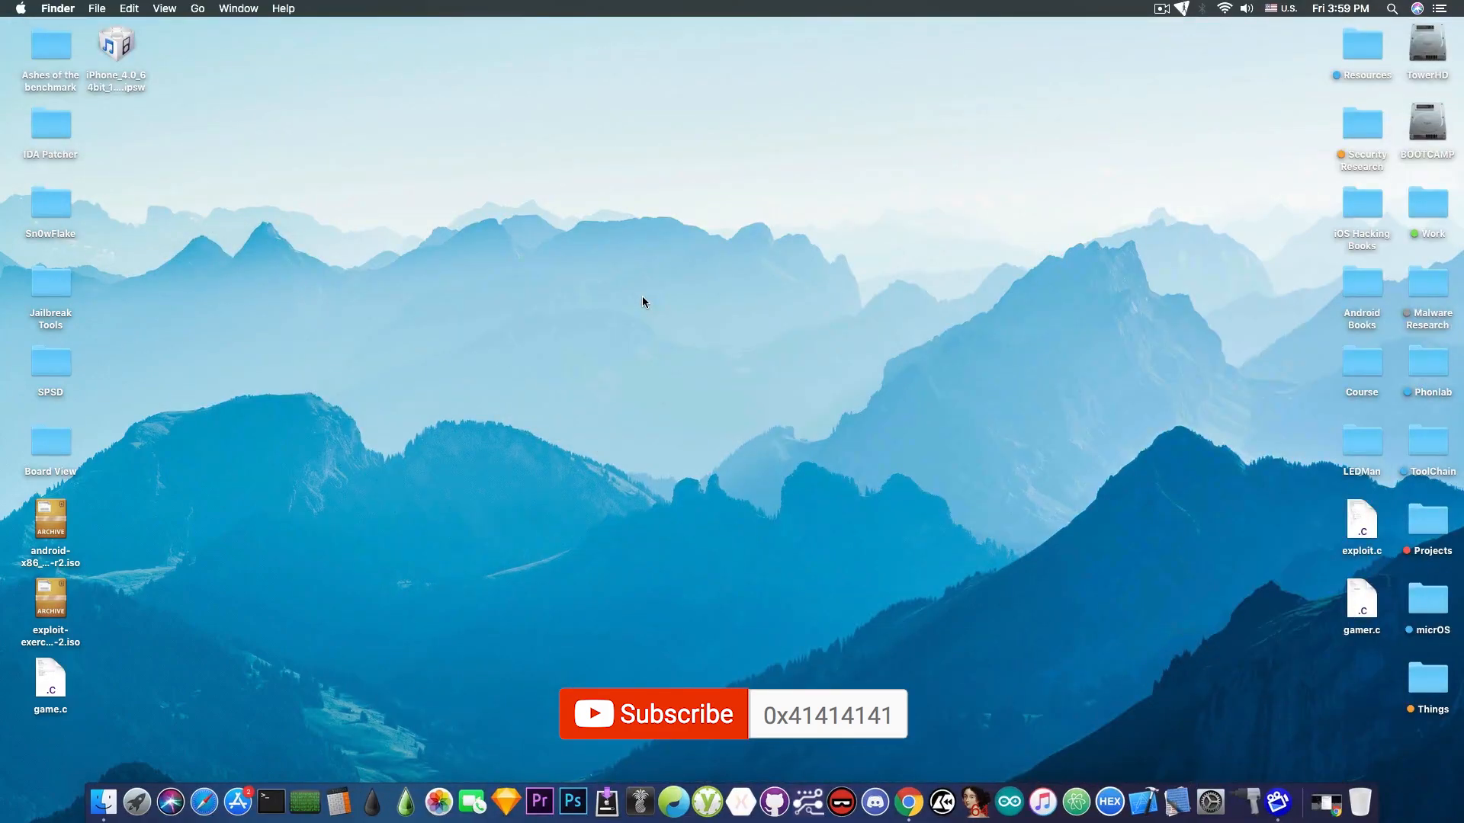